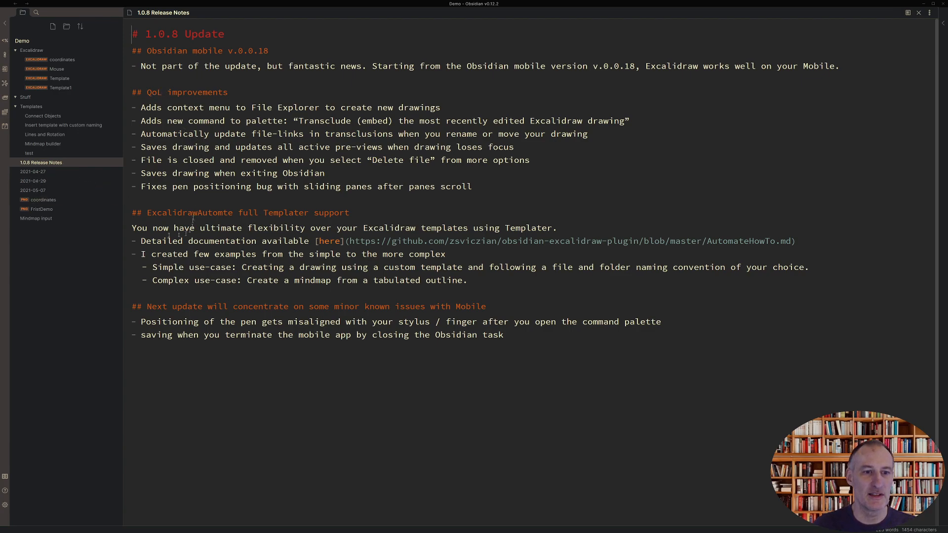
mouse_move(327, 215)
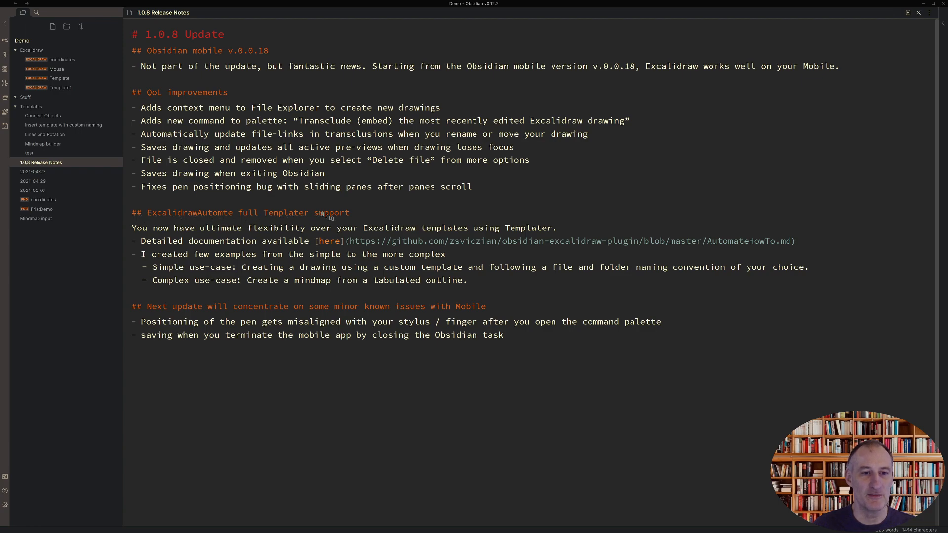
mouse_move(342, 212)
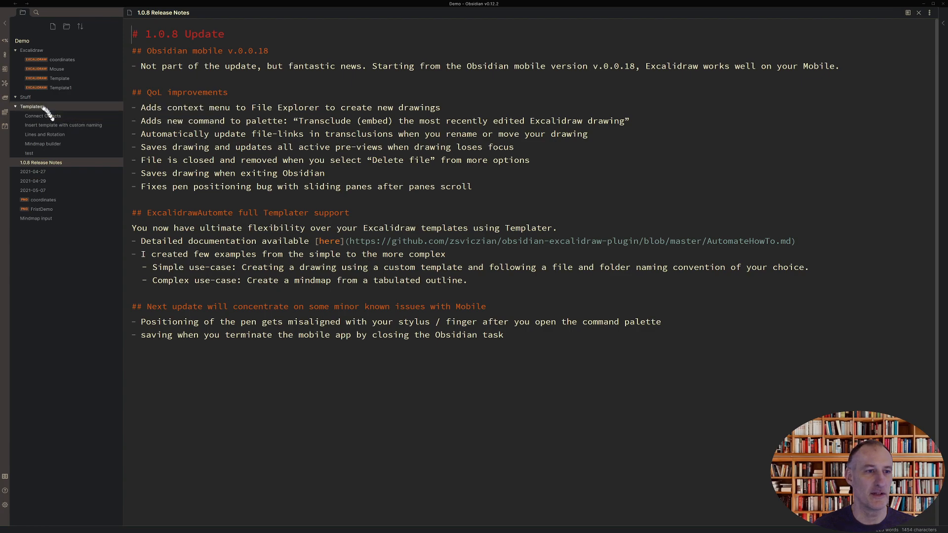
- Create an Excalidraw drawing in the Stuff folder, then reopen the 1.0.8 Release Notes
right_click(23, 97)
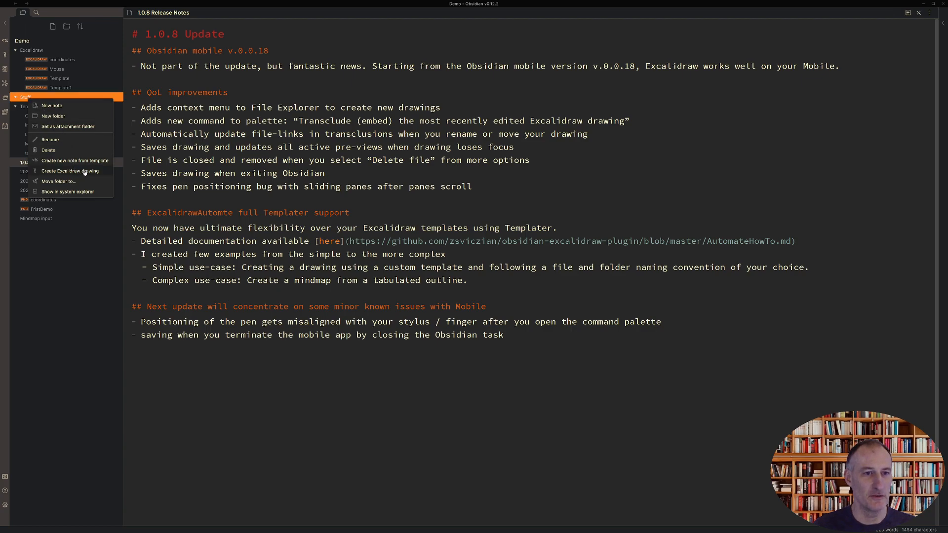
click(70, 171)
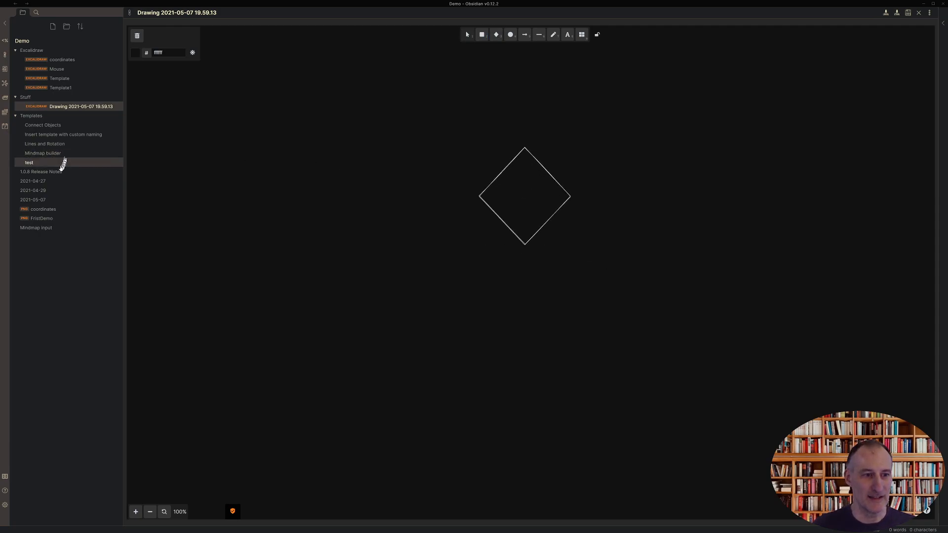
mouse_move(46, 172)
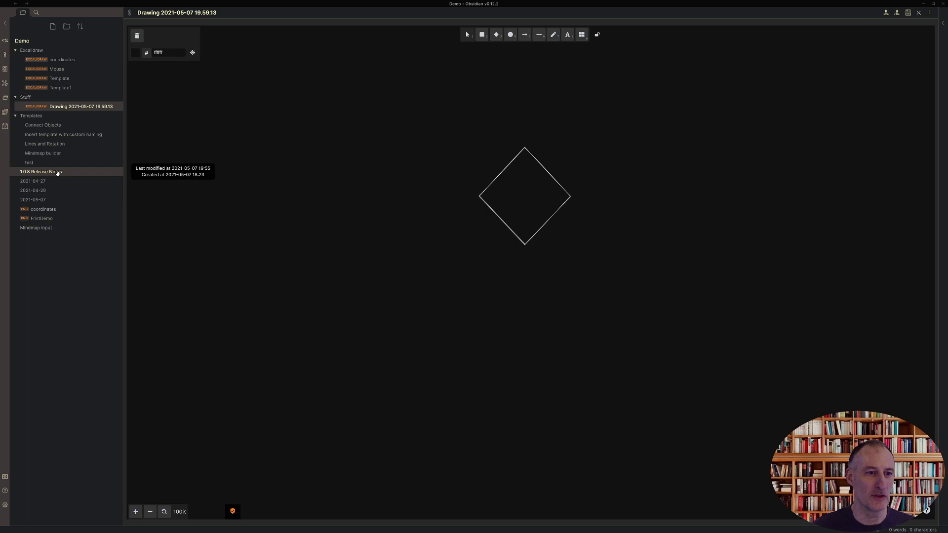
click(41, 171)
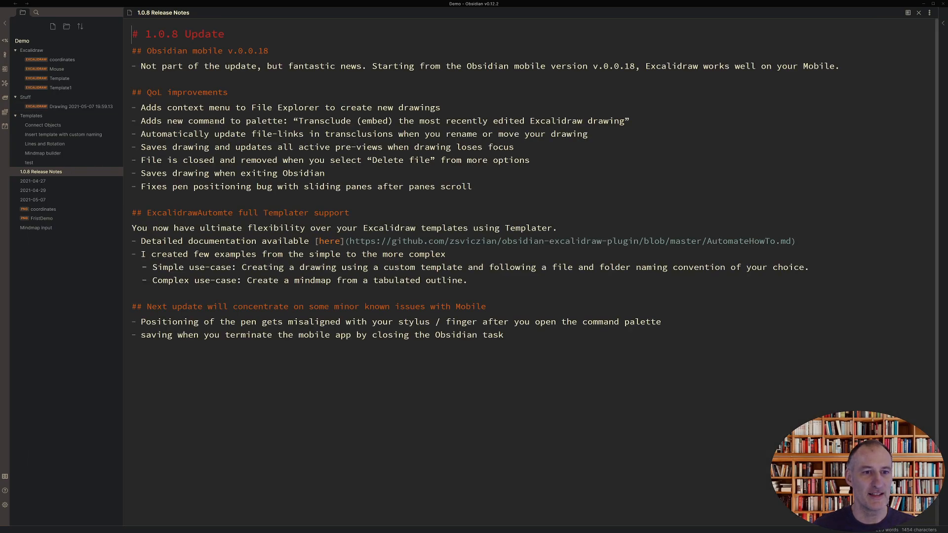
- Highlight the palette-command note, then switch to the empty 2021-05-07 note
double_click(196, 120)
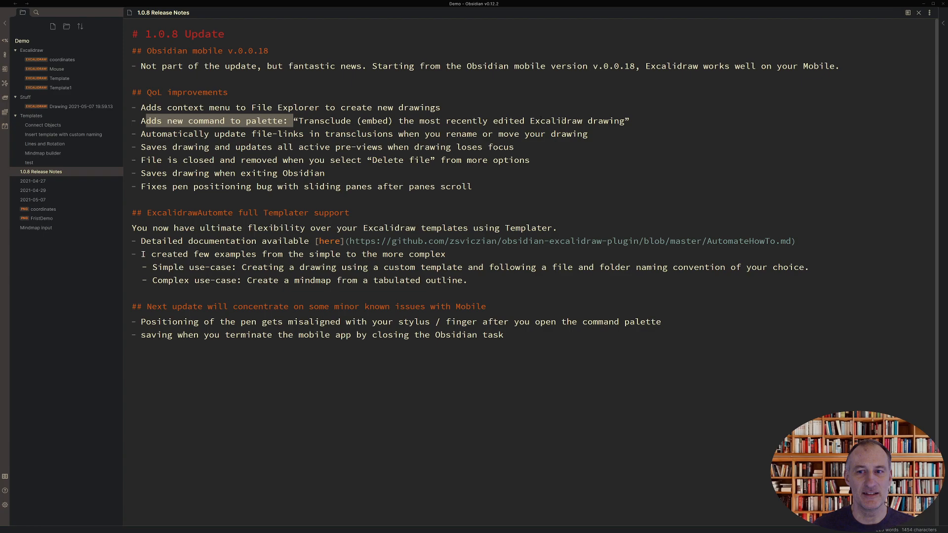
click(33, 199)
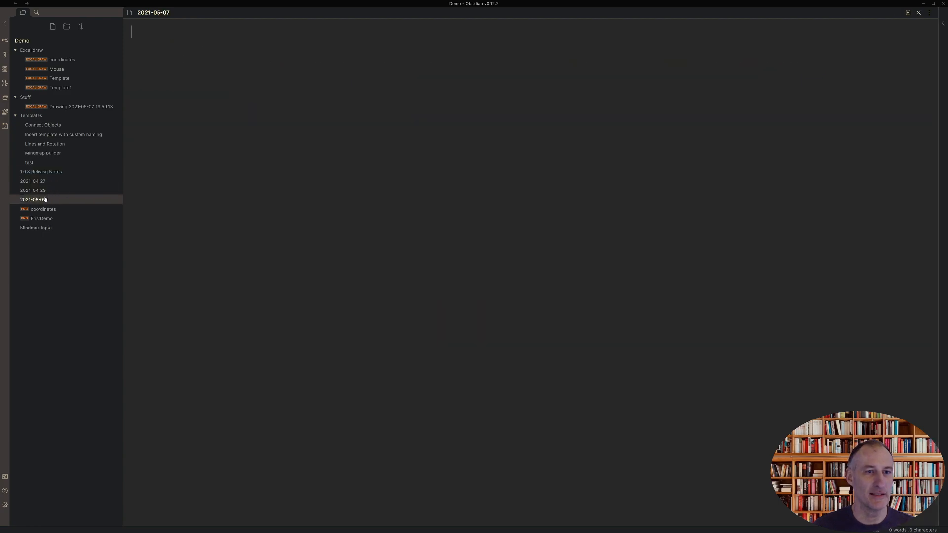
mouse_move(245, 100)
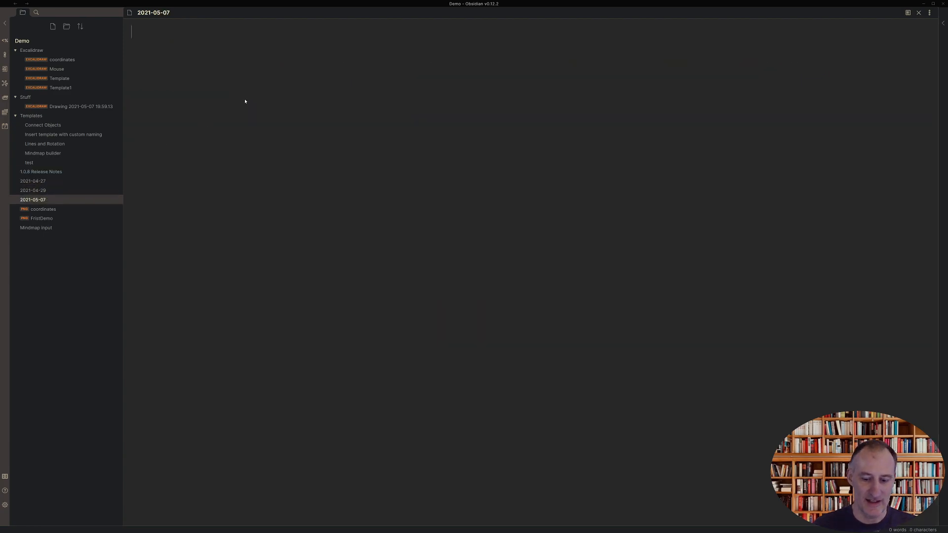
- Run the Excalidraw command to transclude the most recently edited drawing into the note
key(ctrl+p)
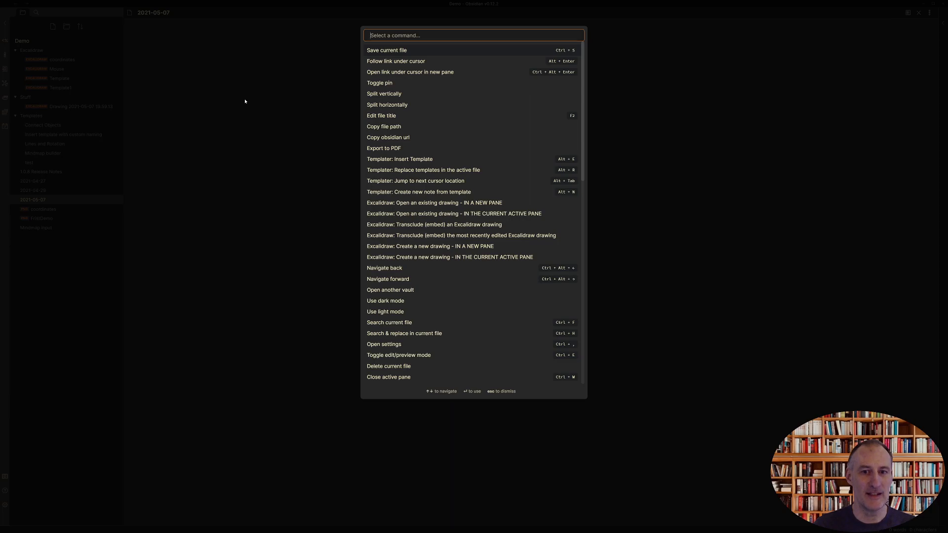
text(embe)
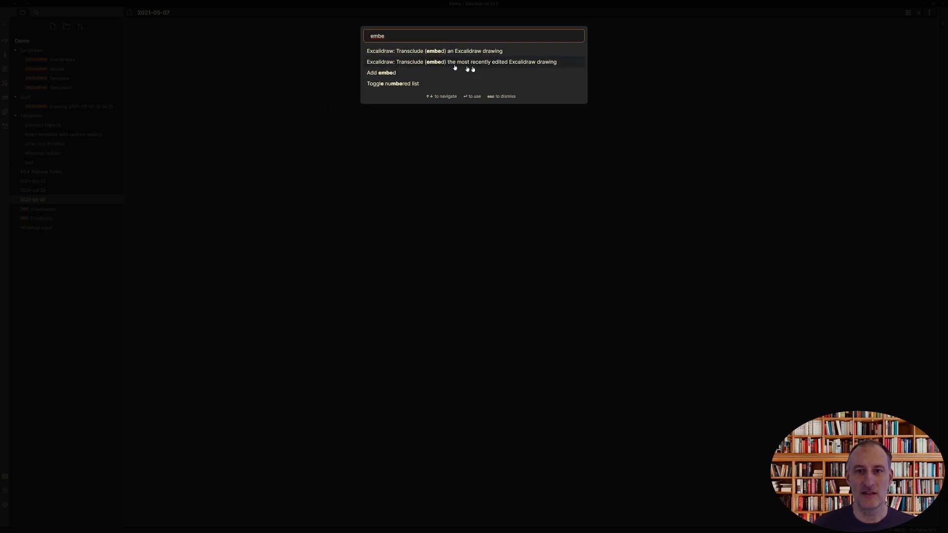
click(461, 61)
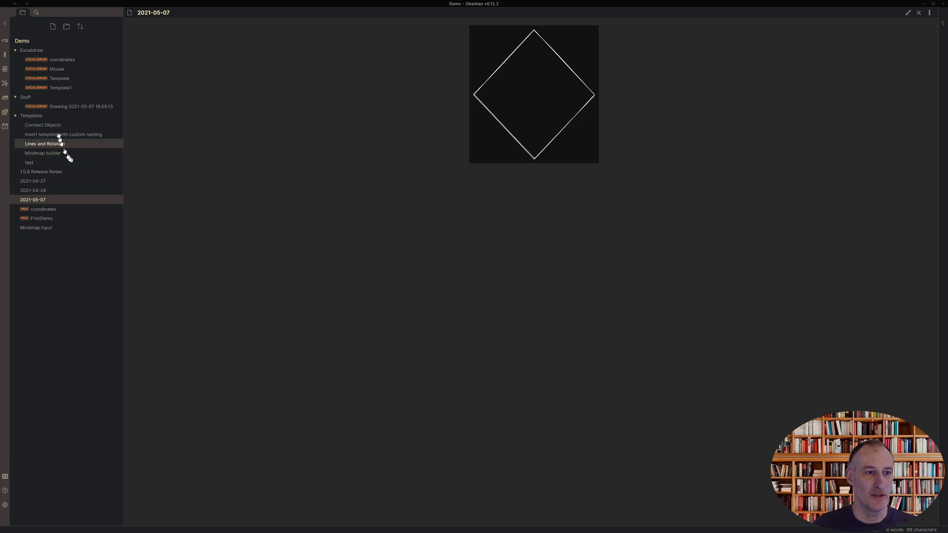
mouse_move(56, 162)
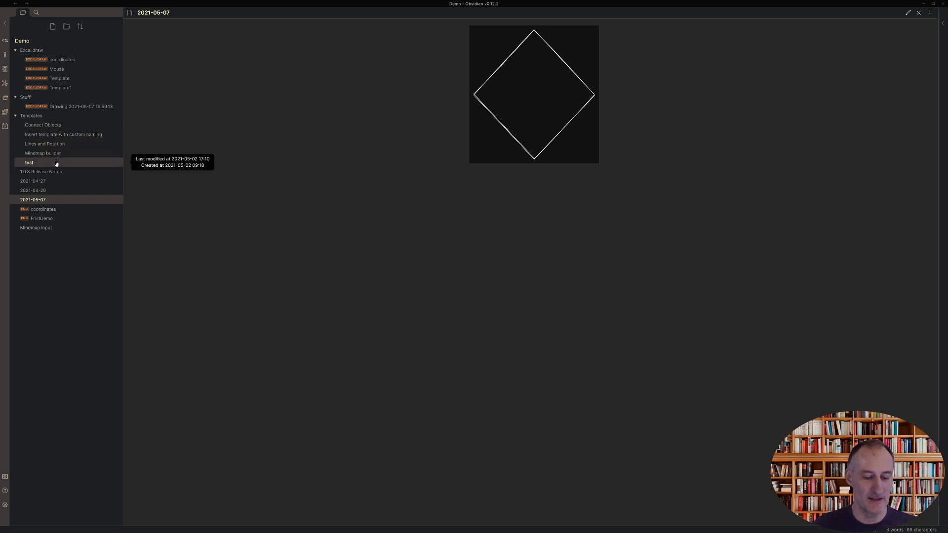
mouse_move(57, 136)
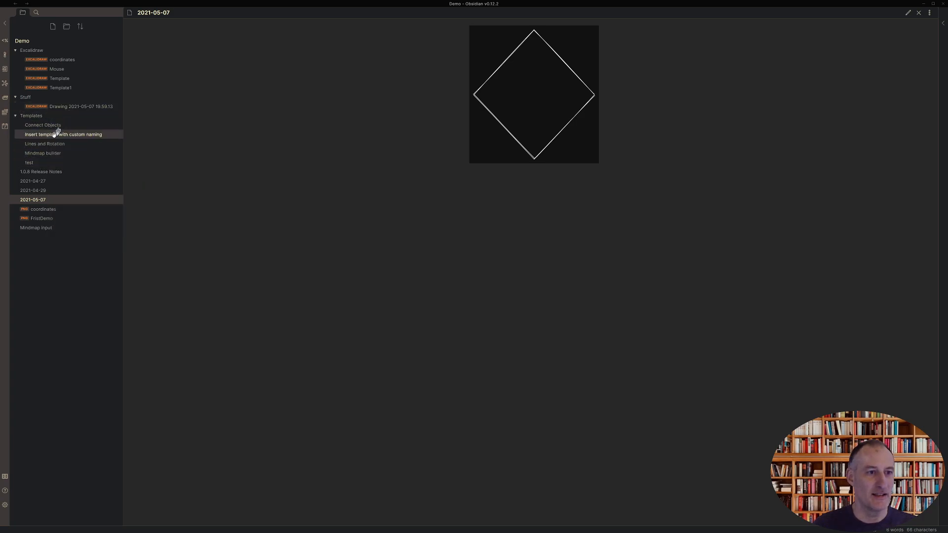
- Highlight the transclusion-links point, then view the 2021-05-07 note's excalidraw block source in edit mode
click(41, 171)
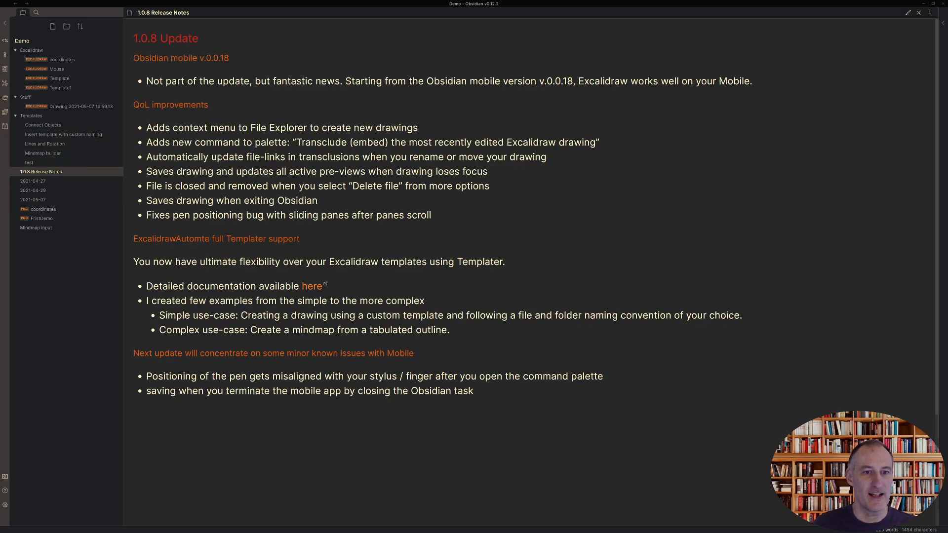
drag(212, 157, 424, 157)
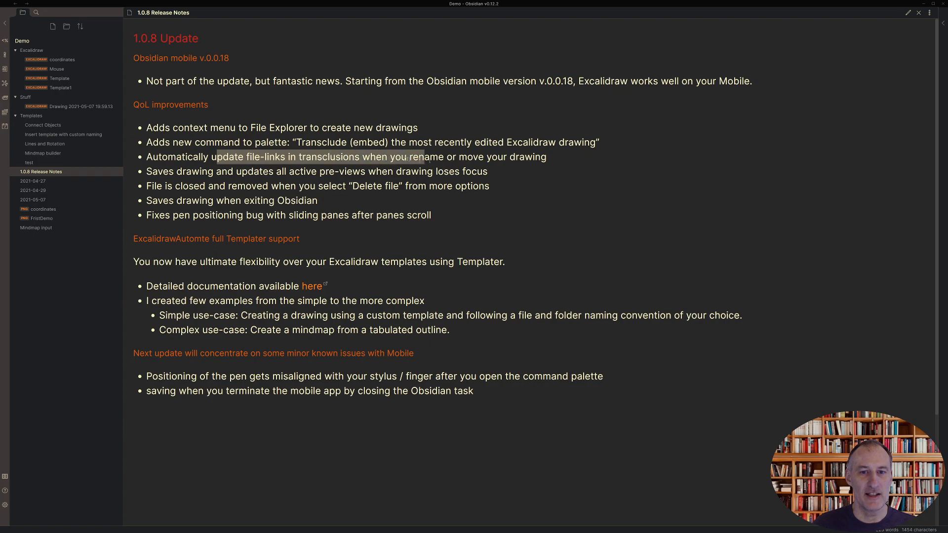
click(33, 199)
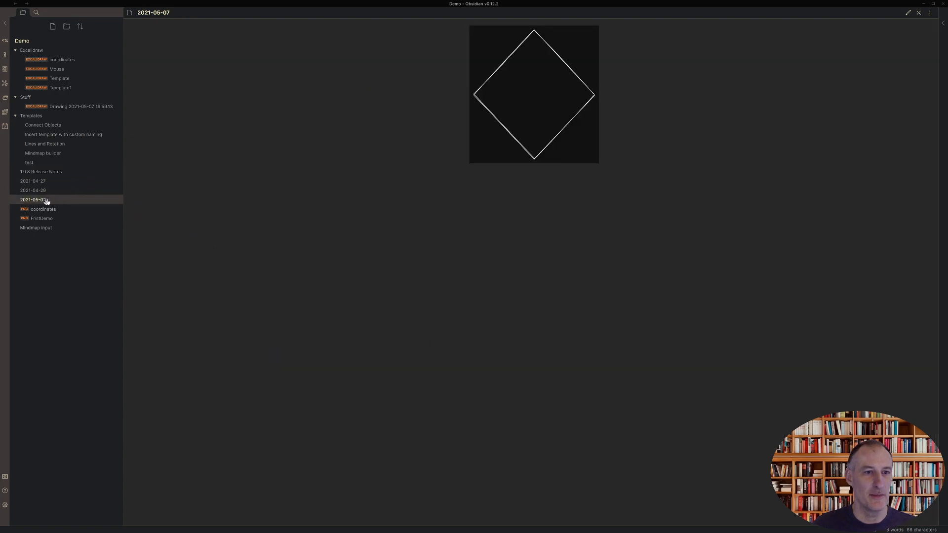
click(907, 13)
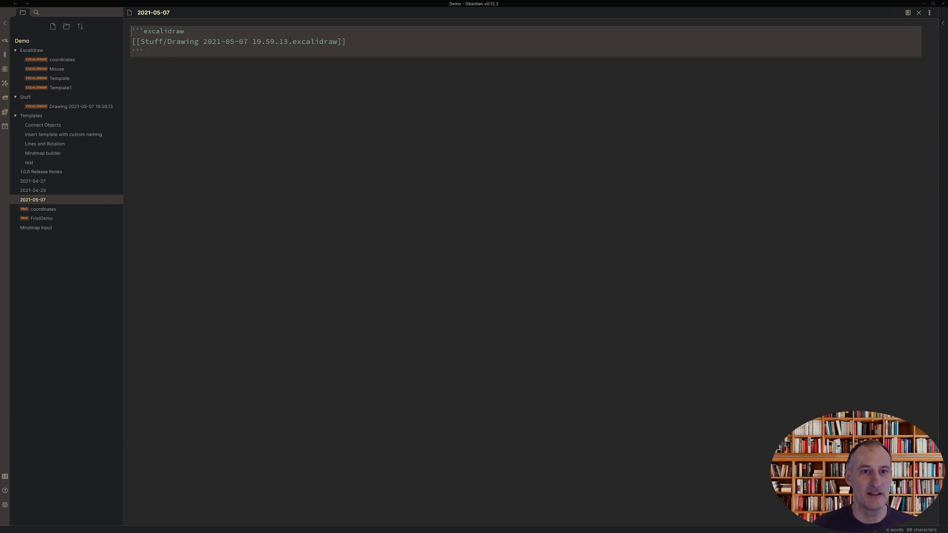
mouse_move(87, 111)
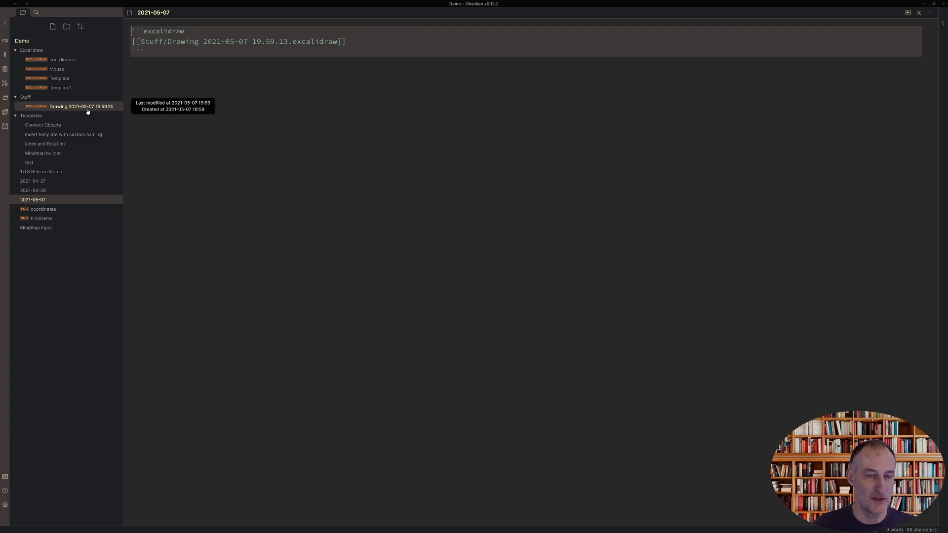
- Draw a circle above the diamond in the Dimond drawing from the Stuff folder
click(67, 107)
text(Dimond)
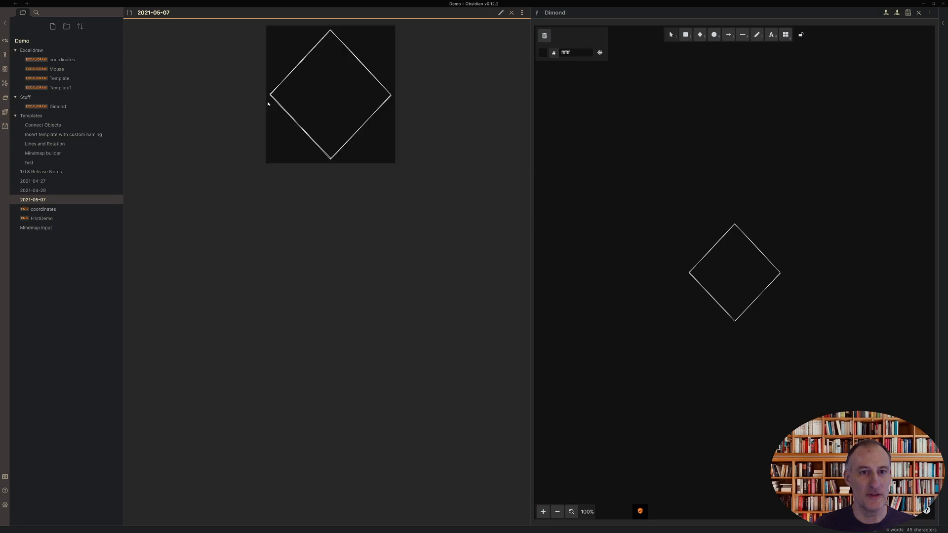
click(712, 35)
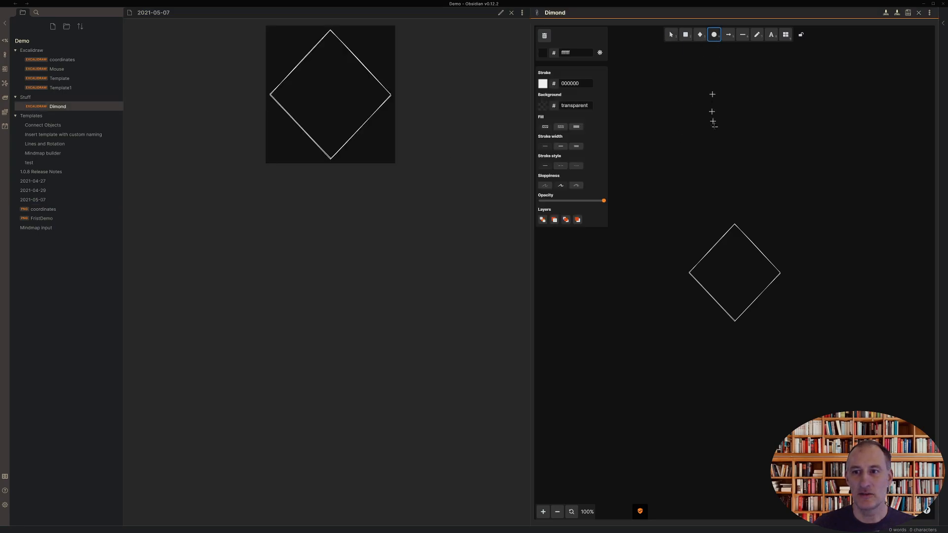
drag(695, 135, 768, 209)
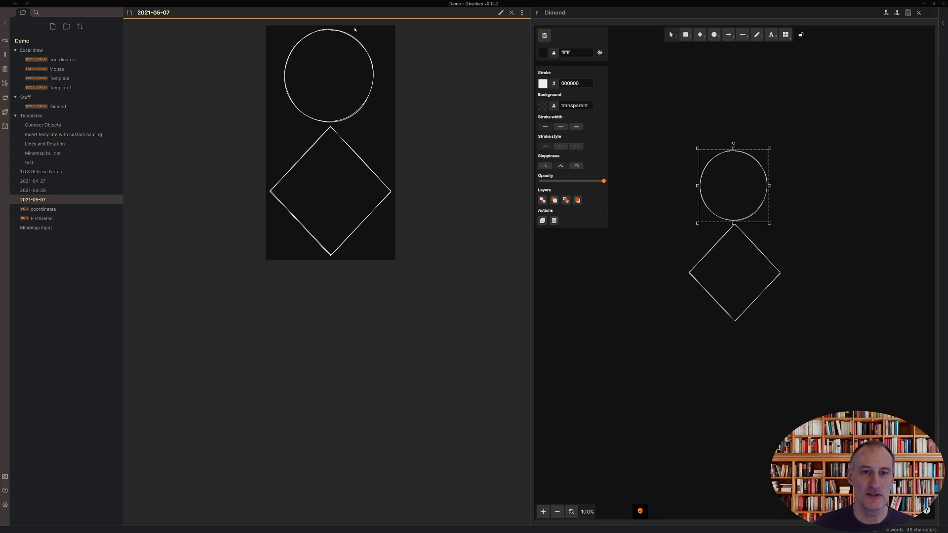
mouse_move(843, 113)
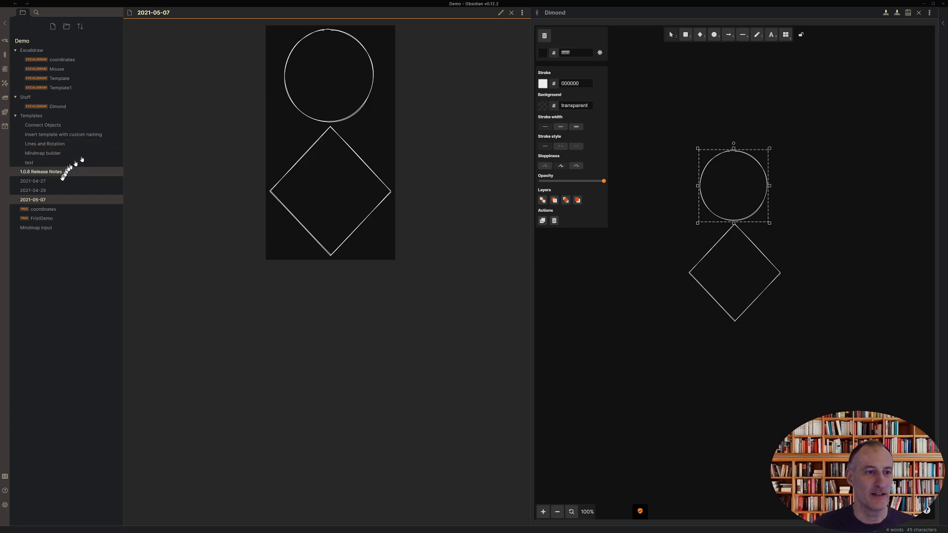
mouse_move(53, 173)
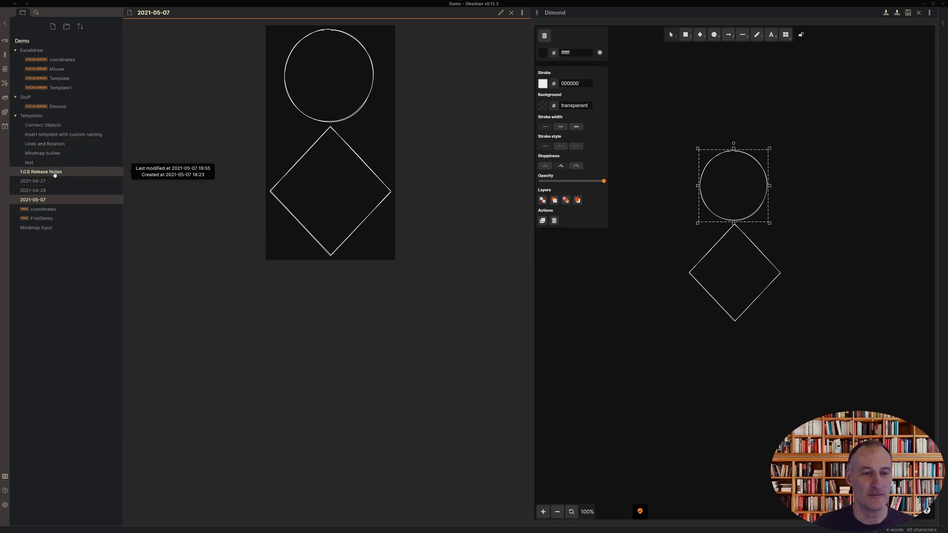
- Show the release notes and delete the Dimond drawing file from its pane's options menu
click(40, 172)
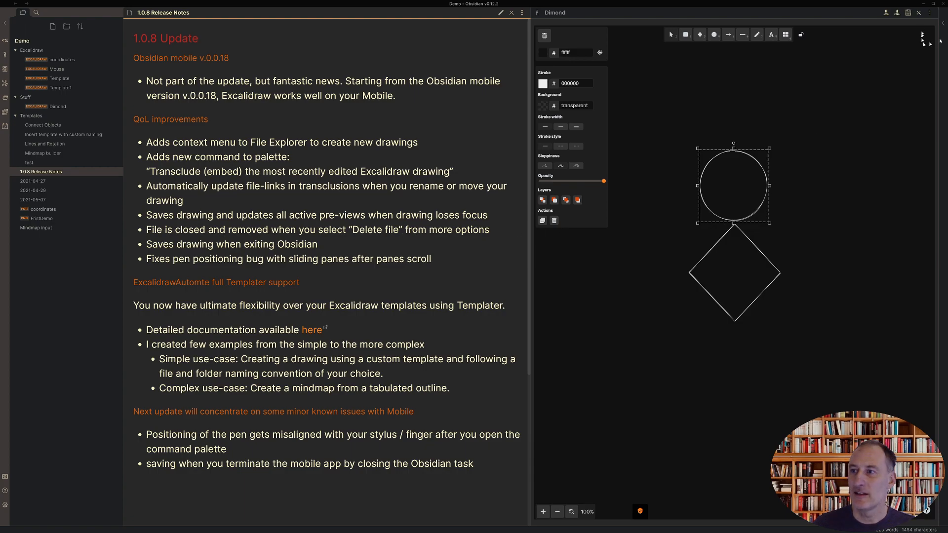
click(928, 13)
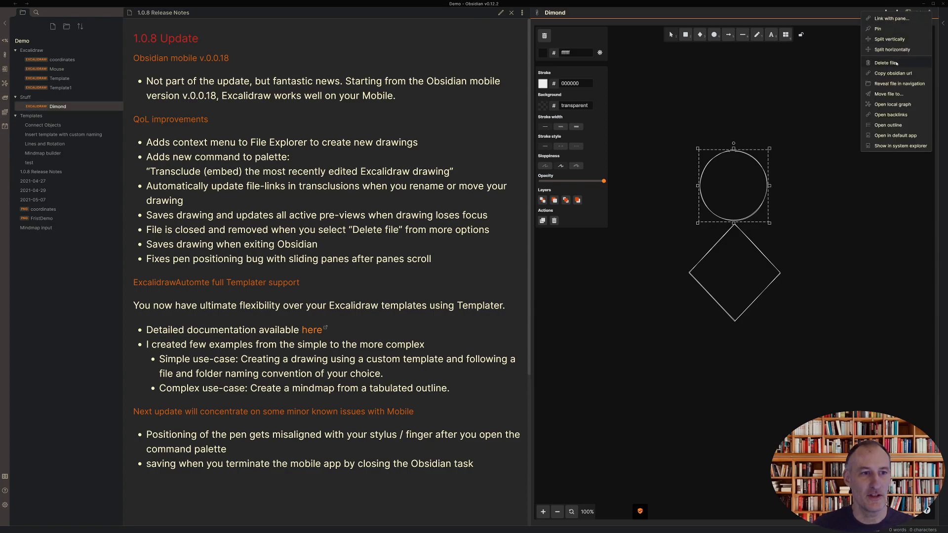
click(883, 63)
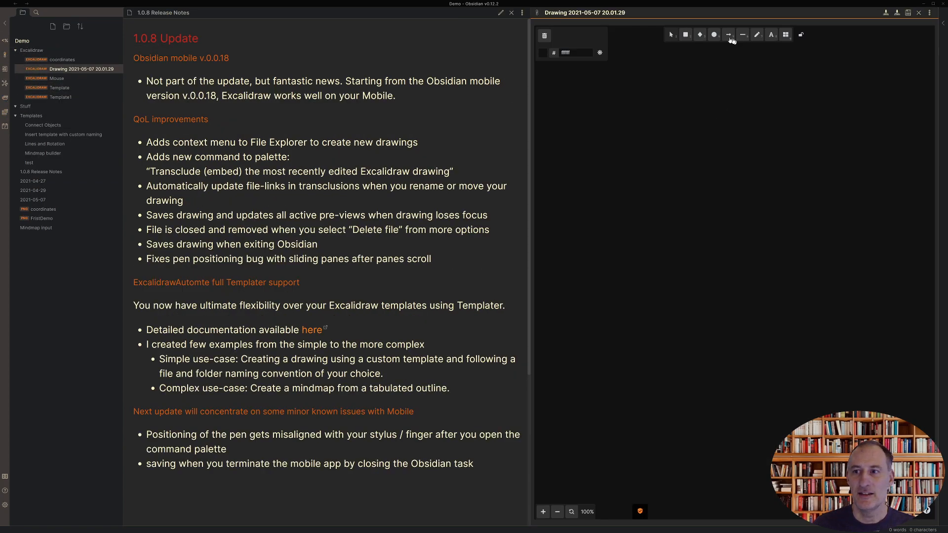
- Draw a circle in Drawing 2021-05-07 20.01.29, then delete that drawing file
drag(712, 176, 828, 266)
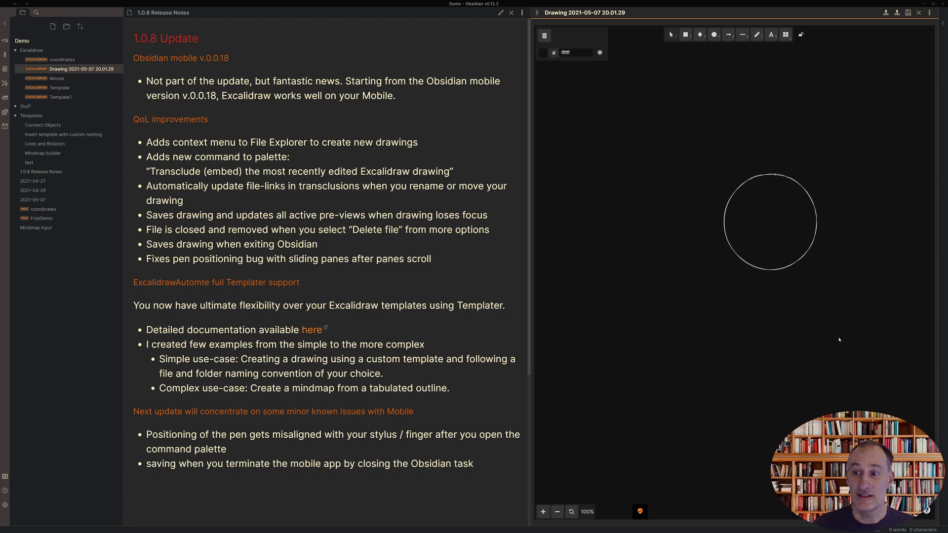
mouse_move(769, 225)
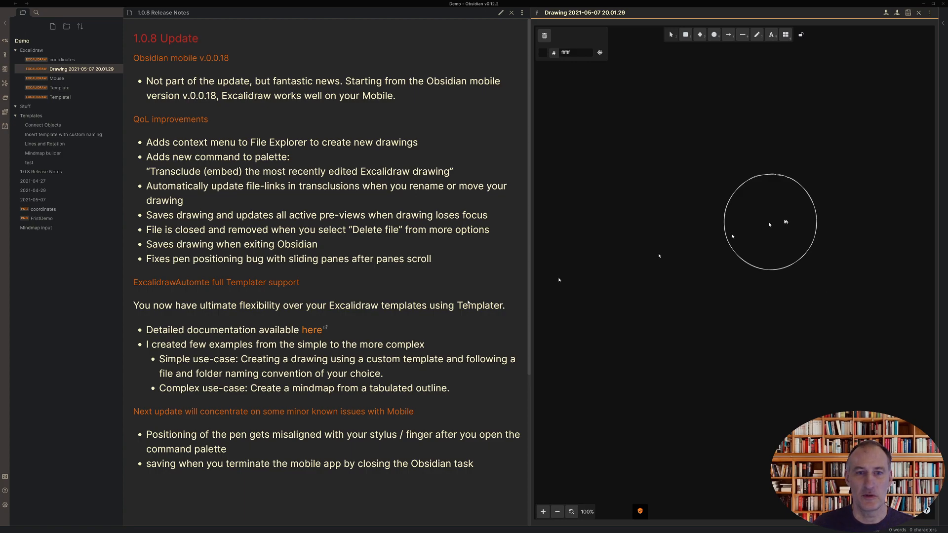
mouse_move(916, 14)
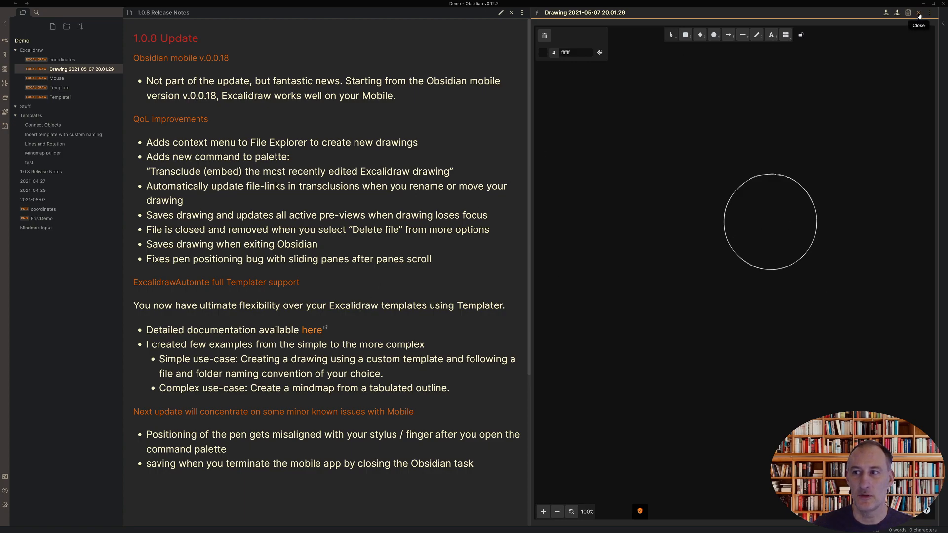
click(929, 14)
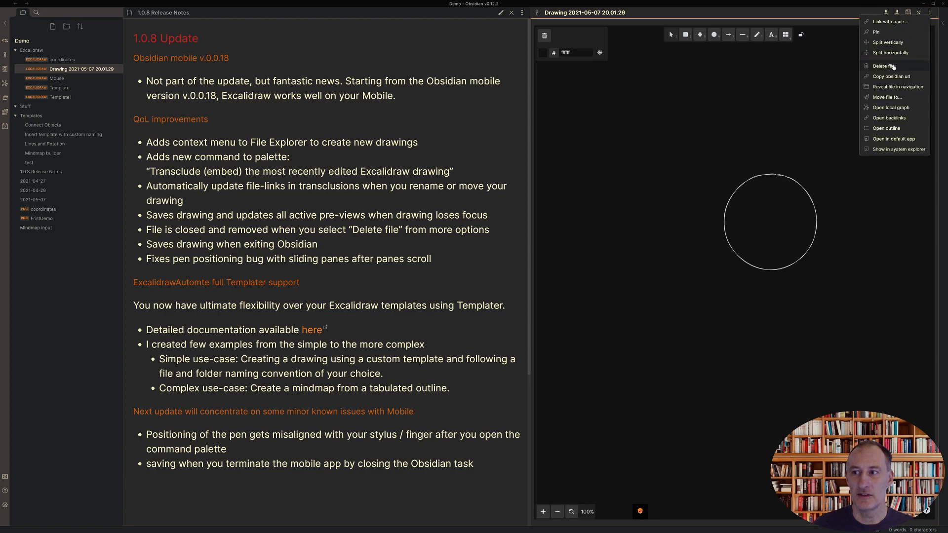
click(882, 65)
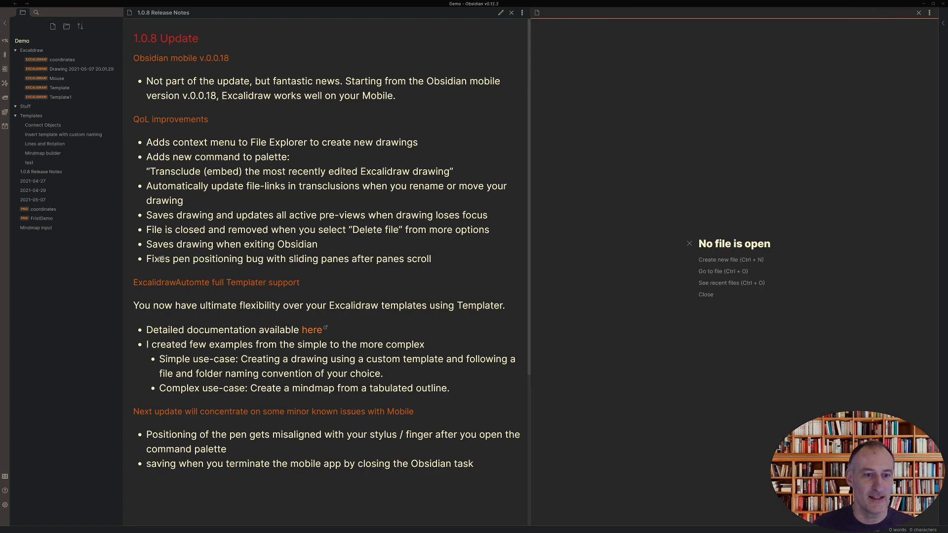
mouse_move(405, 268)
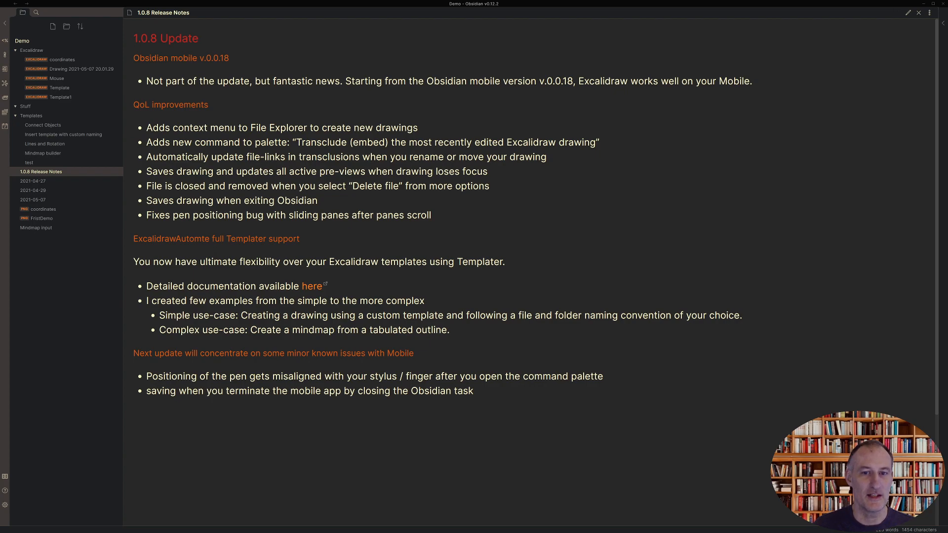
mouse_move(308, 225)
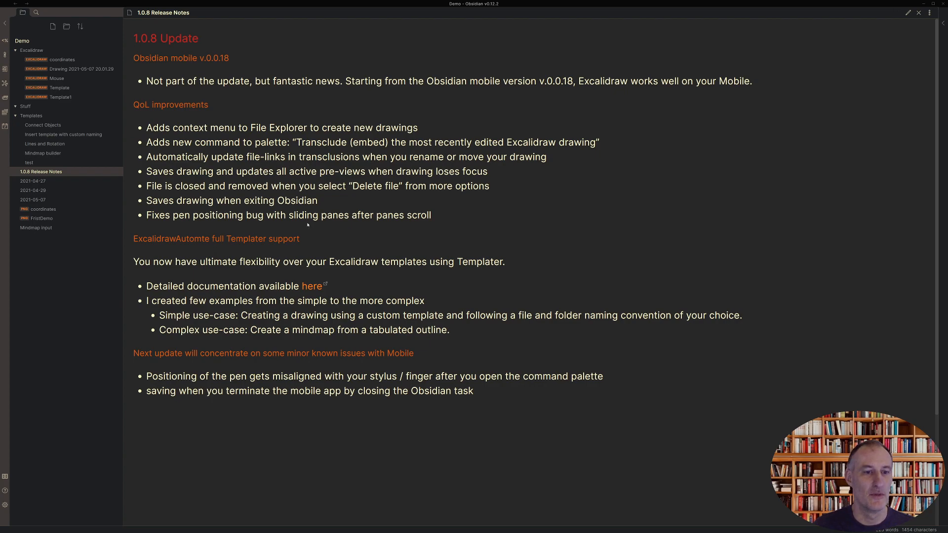
mouse_move(127, 243)
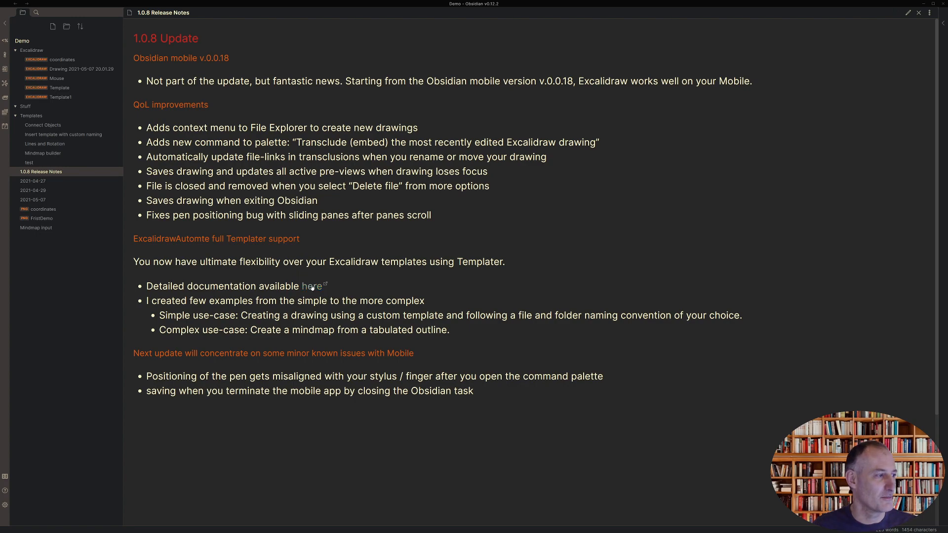
- Follow the 'here' link to the Excalidraw Automate documentation
click(312, 286)
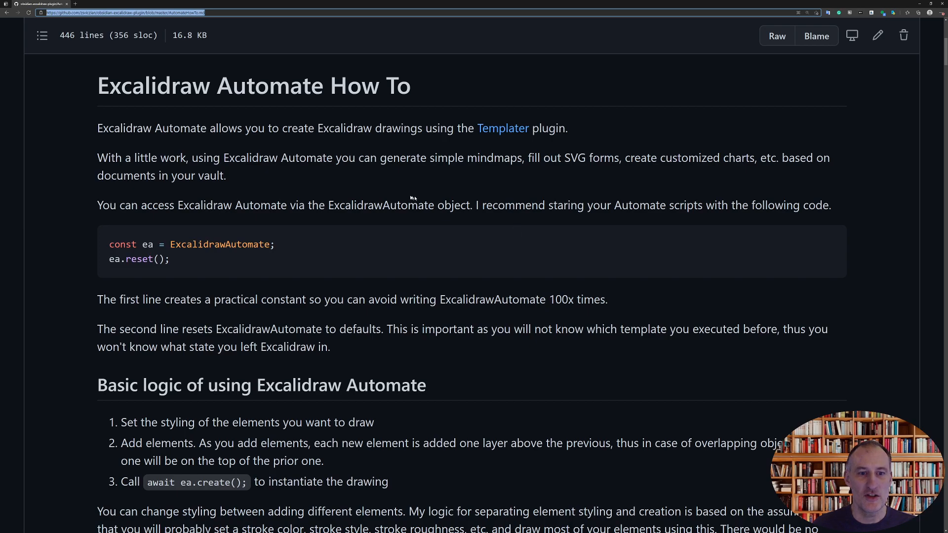
mouse_move(154, 99)
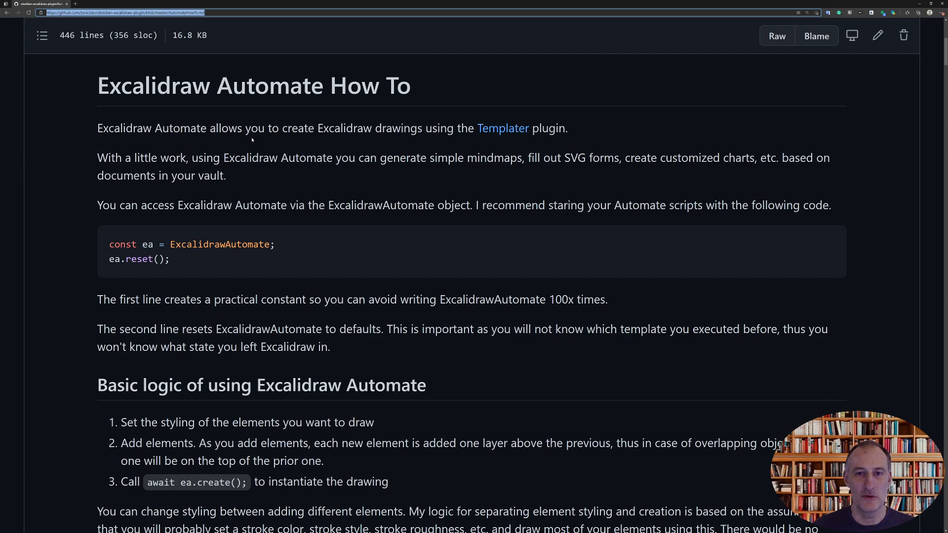
- Read the How To down to the example Templater scripts, marking ExcalidrawAutomate in the code
scroll(down, 3)
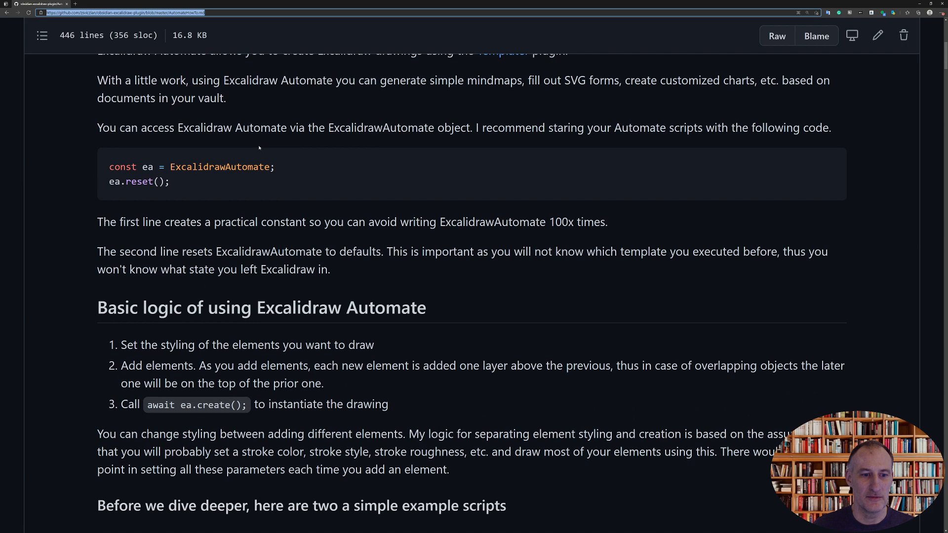
scroll(down, 3)
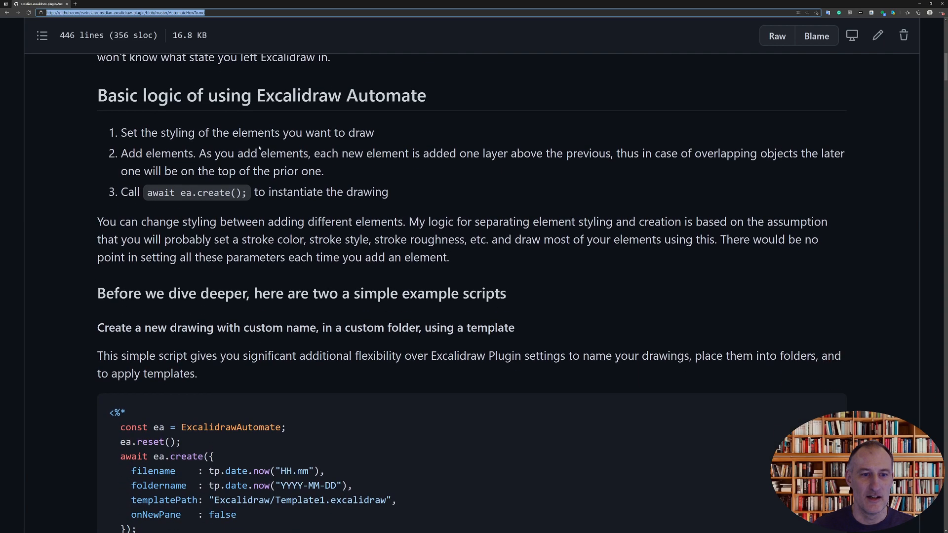
scroll(down, 3)
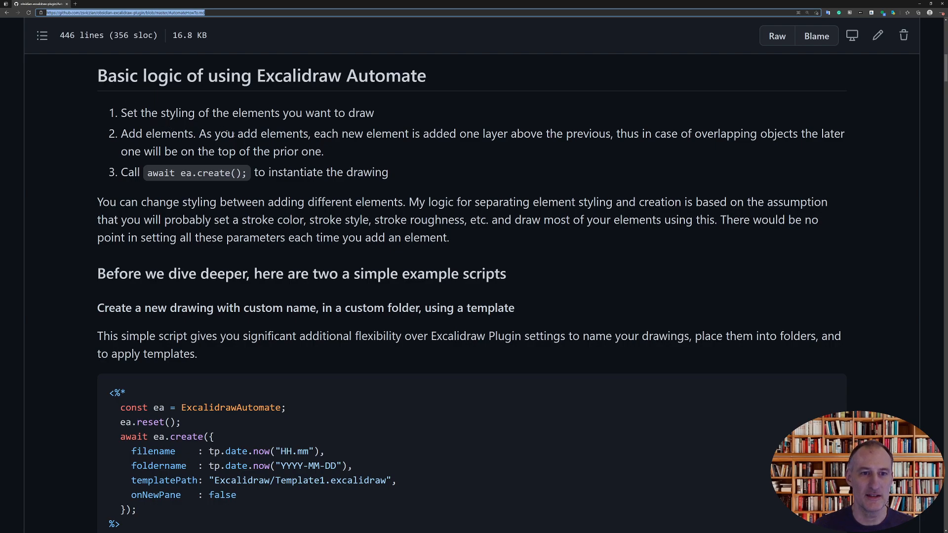
scroll(down, 3)
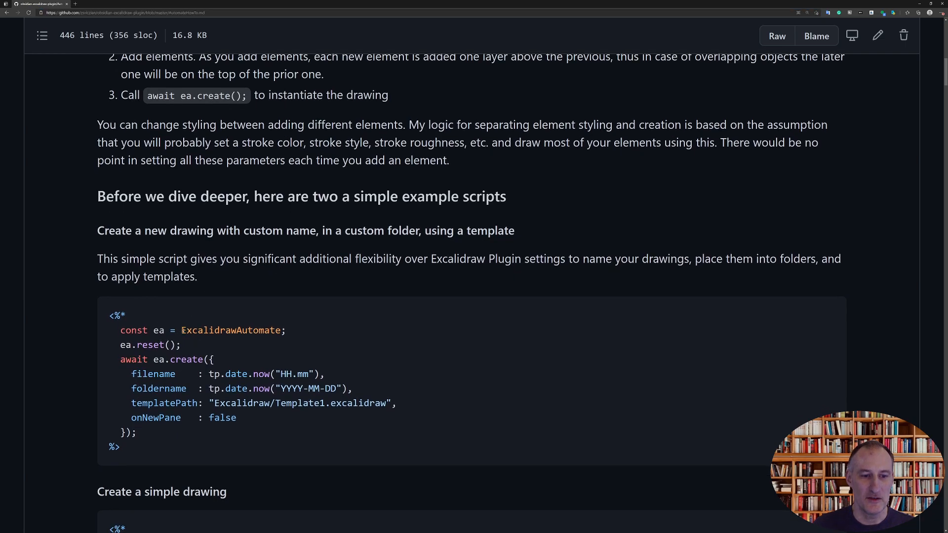
double_click(230, 329)
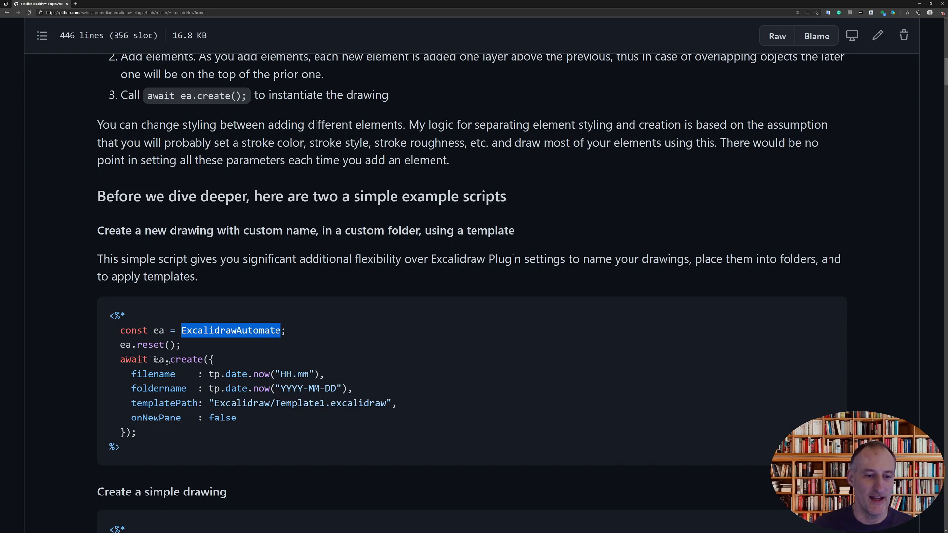
scroll(down, 3)
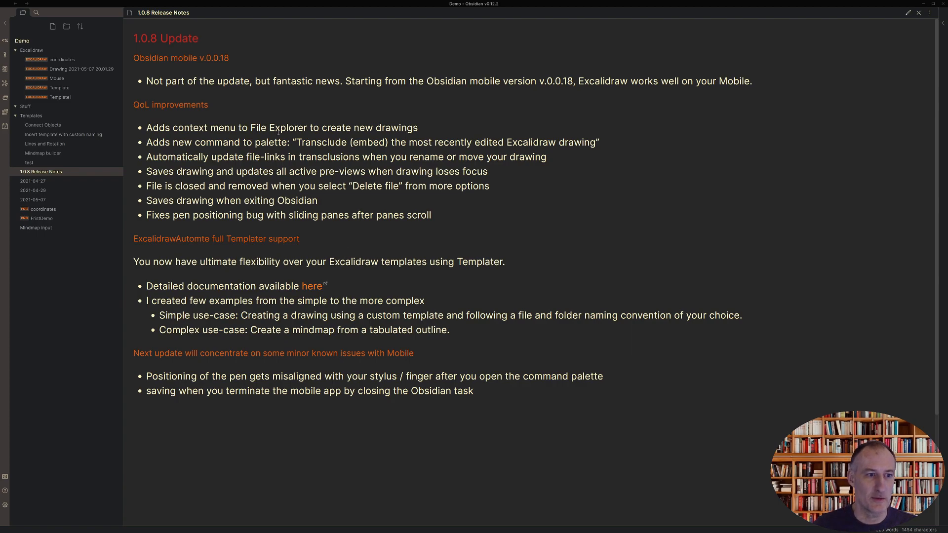
mouse_move(75, 136)
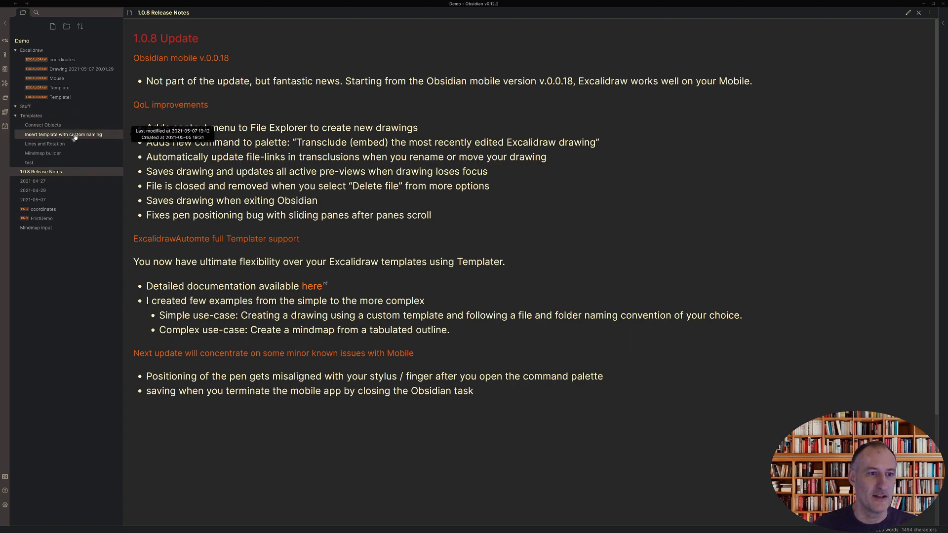
- Review the 'Insert template with custom naming' script, selecting its HH.mm file-name format
click(63, 134)
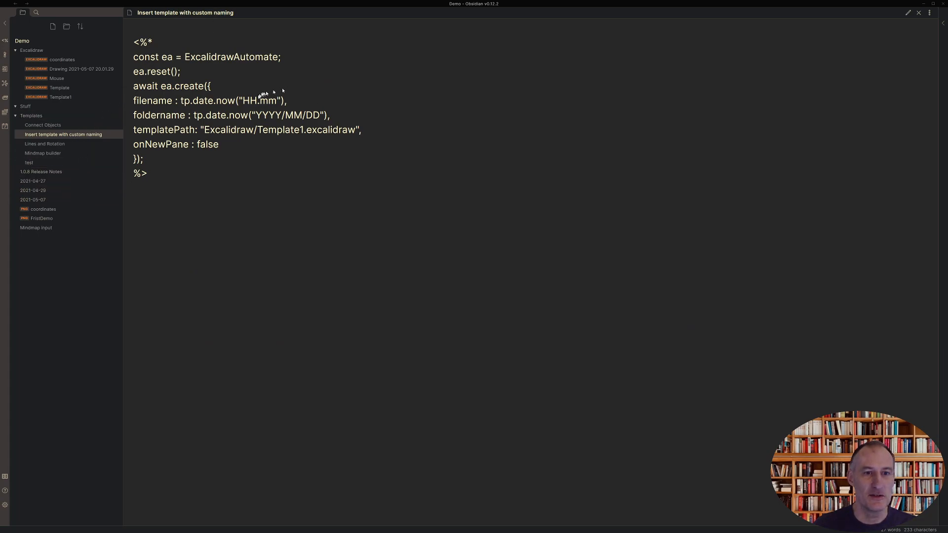
double_click(260, 115)
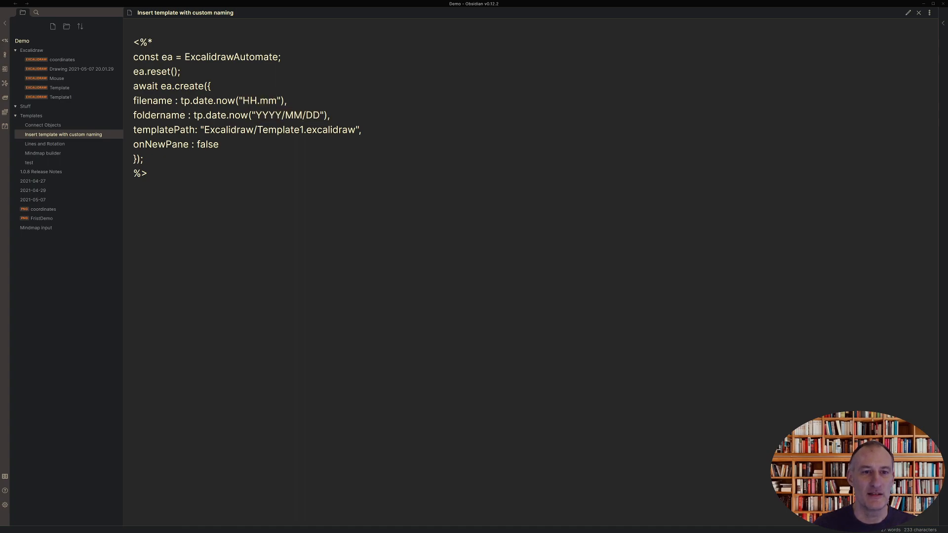
double_click(251, 101)
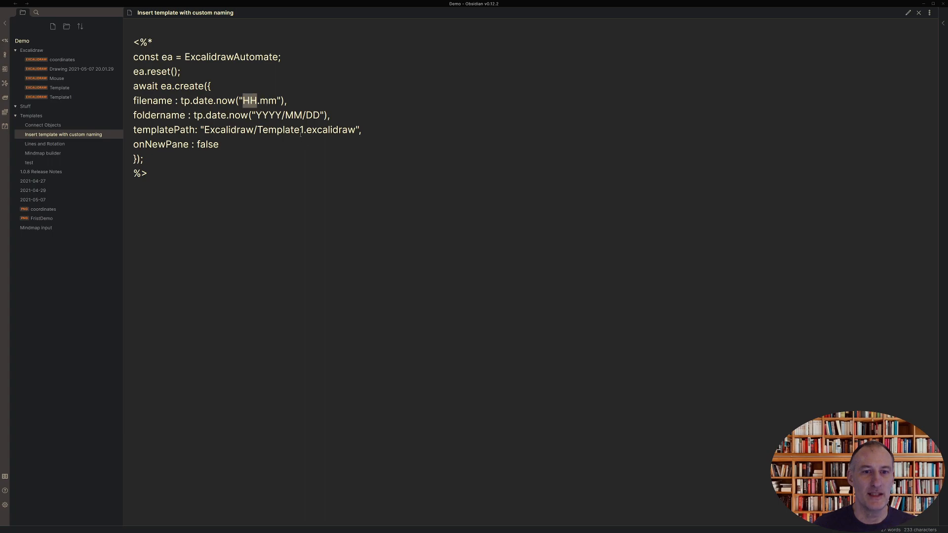
mouse_move(60, 97)
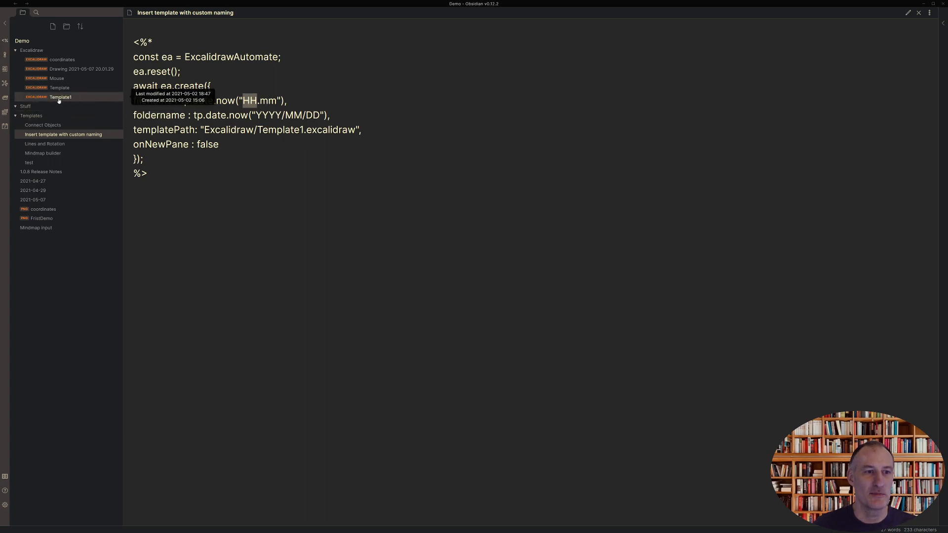
- View the Template1 drawing, then return to the 2021-05-07 daily note
click(59, 97)
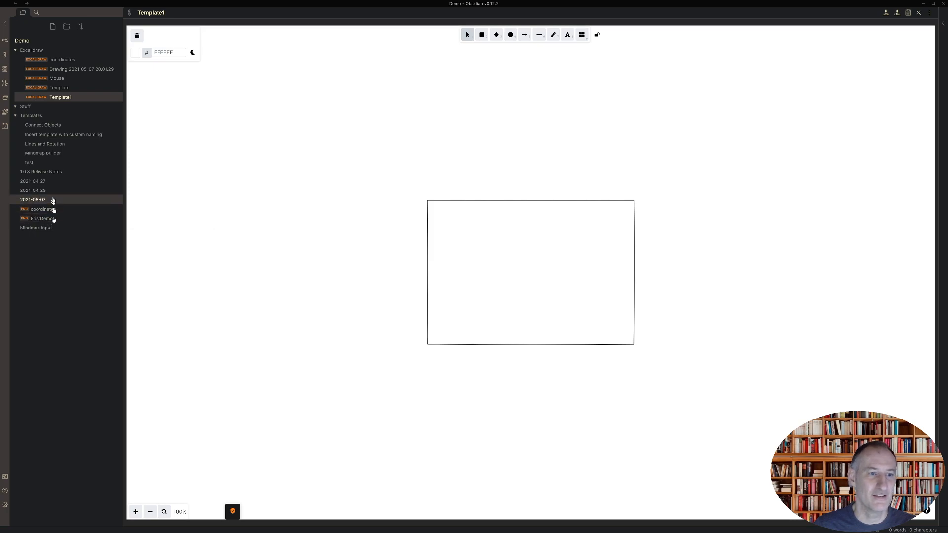
click(33, 199)
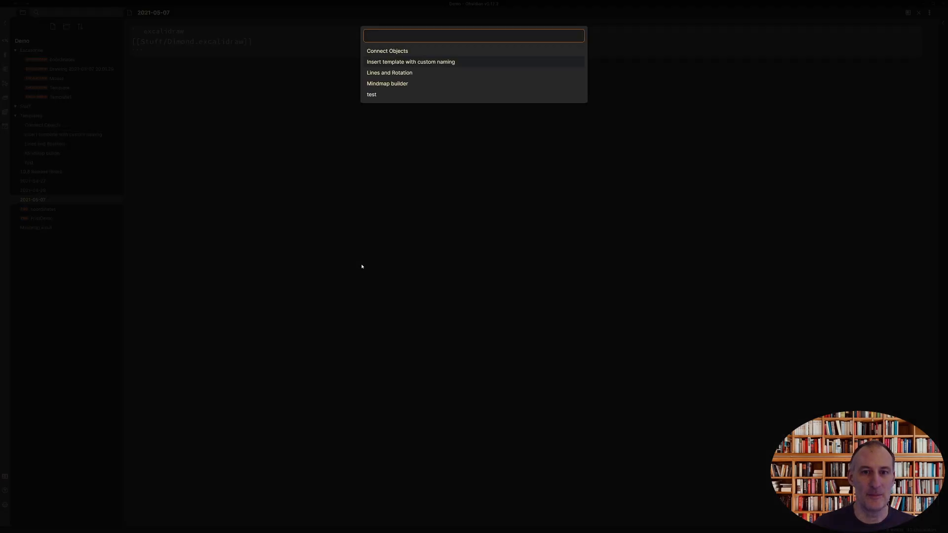
- Run 'Insert template with custom naming' to create drawing 20.04 under 2021/05/07, then show the 1.0.8 Release Notes
click(387, 51)
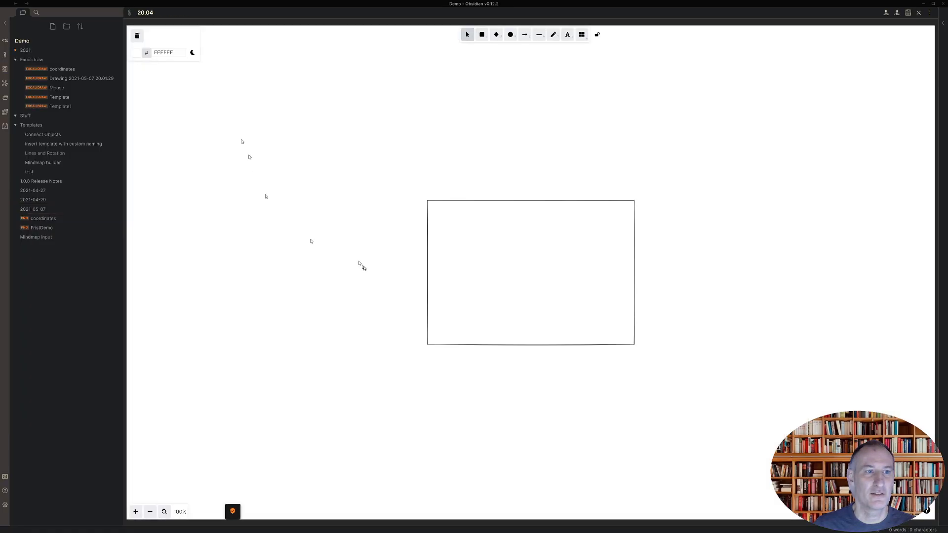
mouse_move(24, 50)
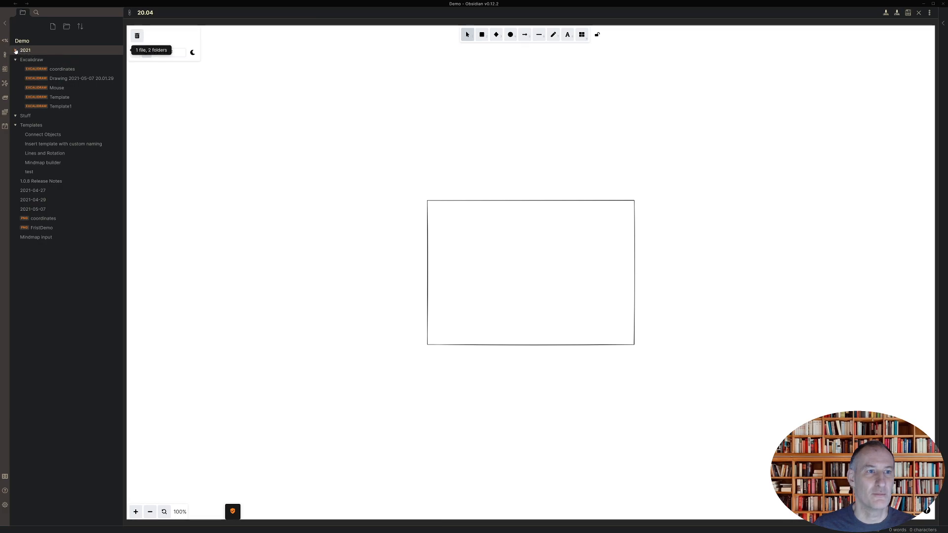
click(19, 50)
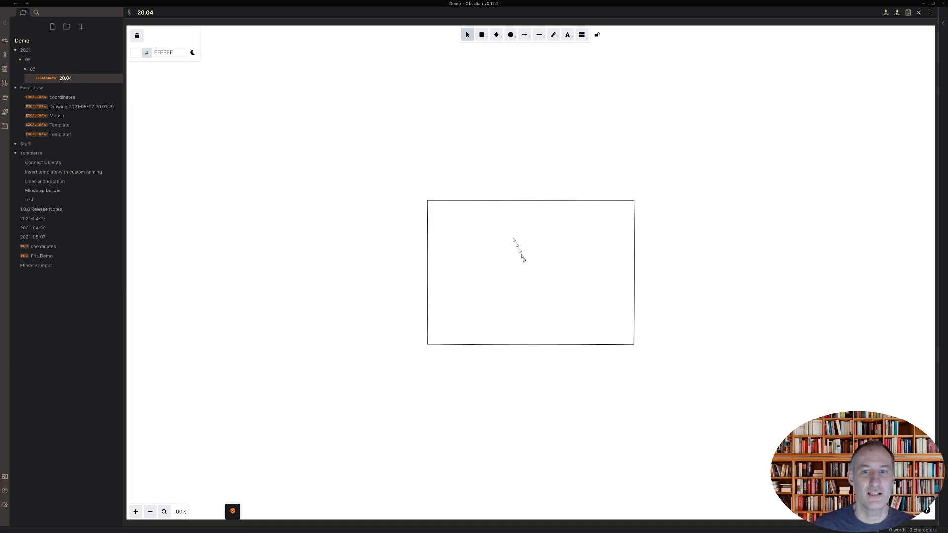
mouse_move(263, 221)
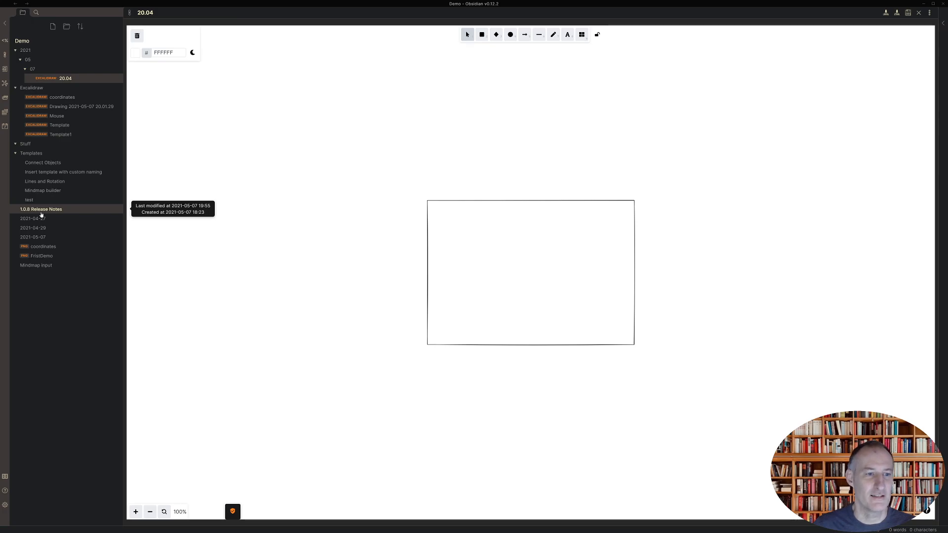
click(41, 210)
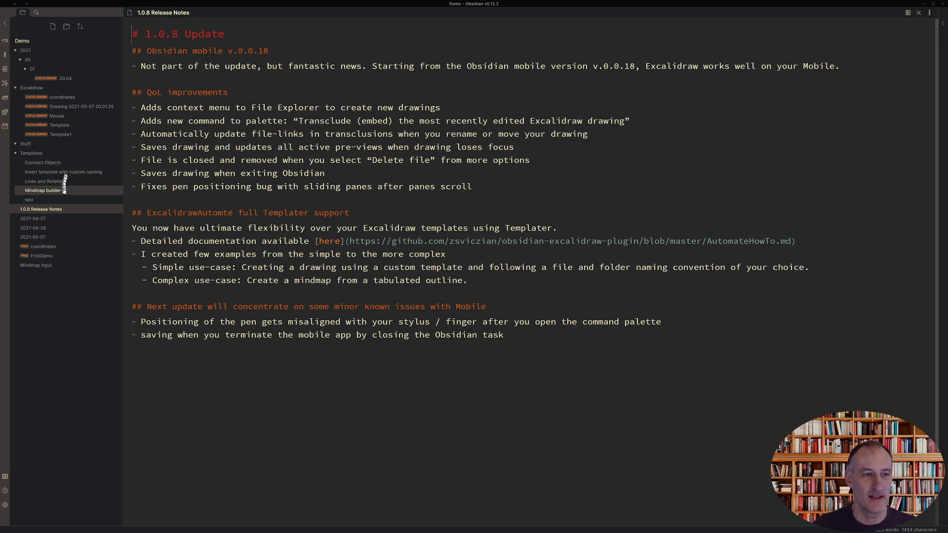
mouse_move(49, 227)
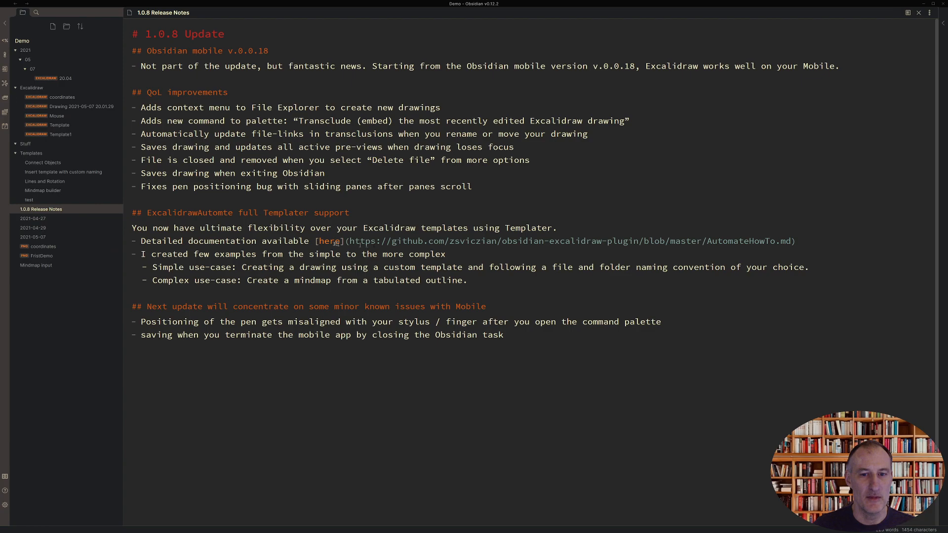
mouse_move(35, 264)
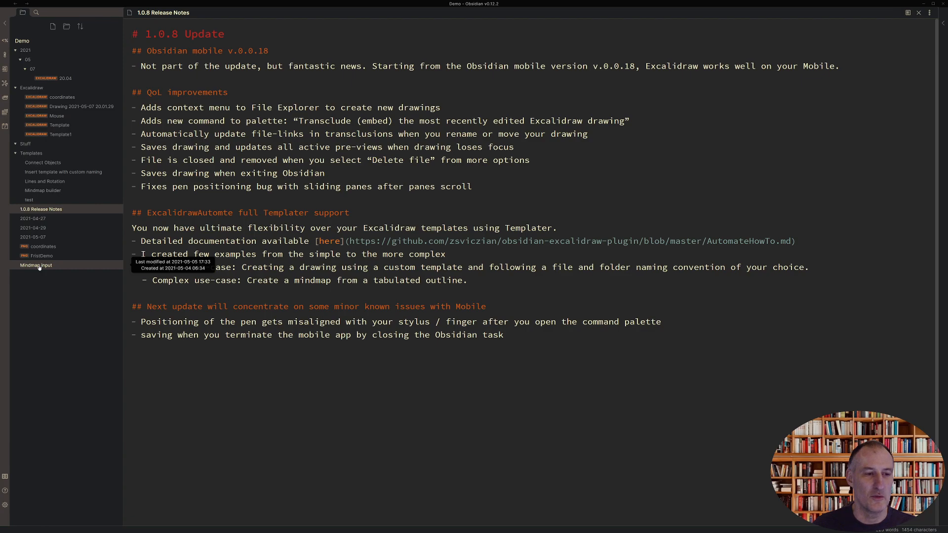
- Run 'Mindmap builder' on the Mindmap input outline to generate Drawing 2021-05-07 20.04.49, then show the release notes
click(35, 264)
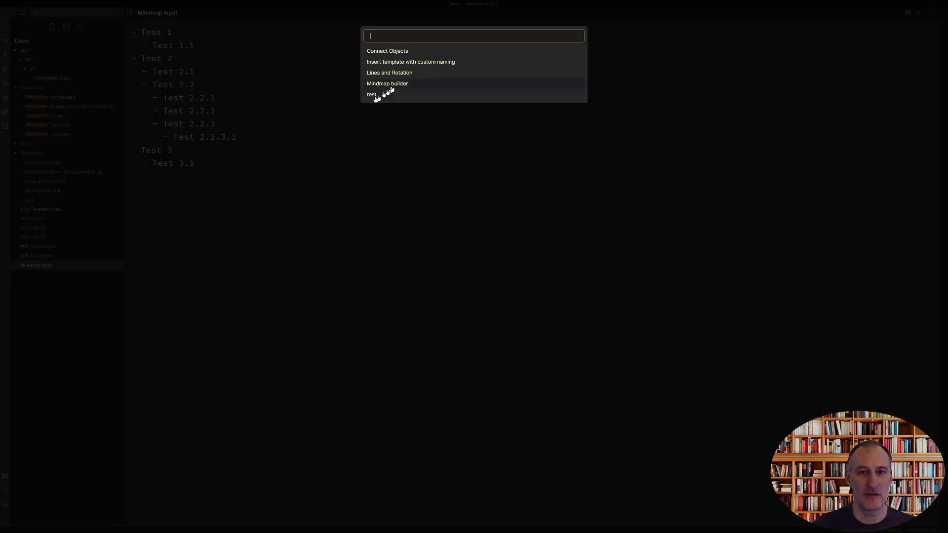
click(387, 83)
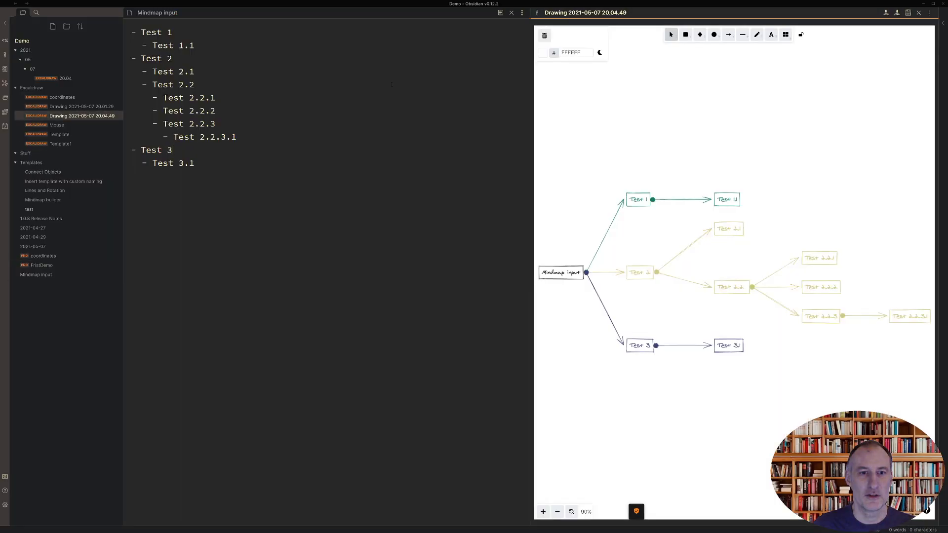
mouse_move(535, 204)
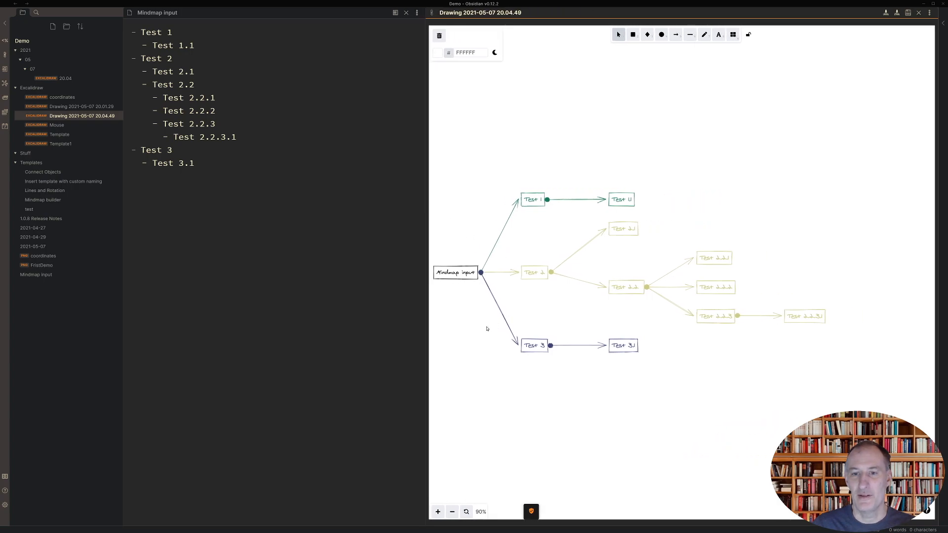
mouse_move(484, 326)
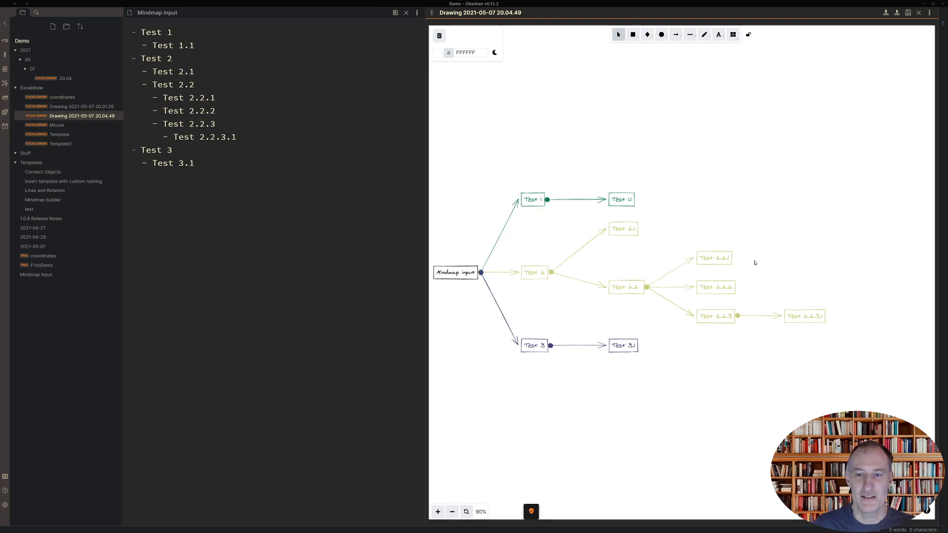
mouse_move(41, 218)
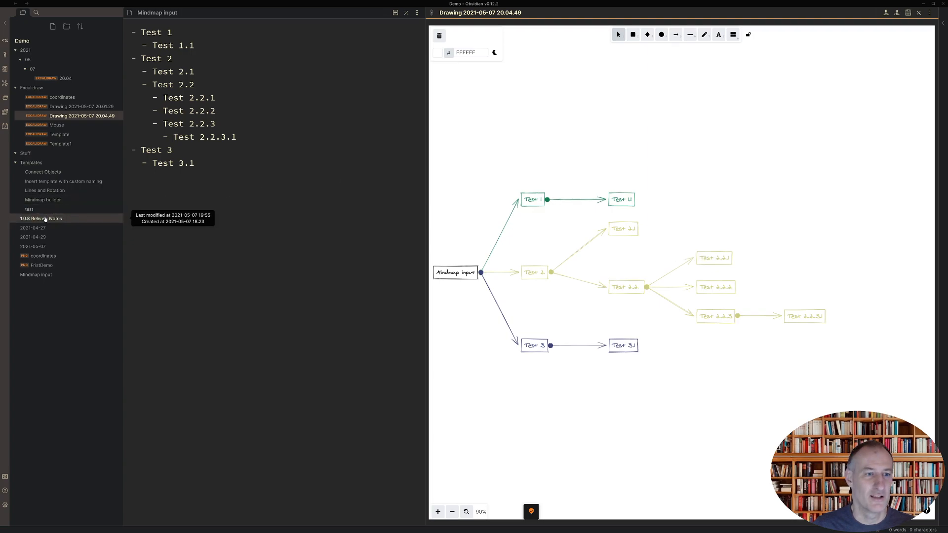
mouse_move(46, 145)
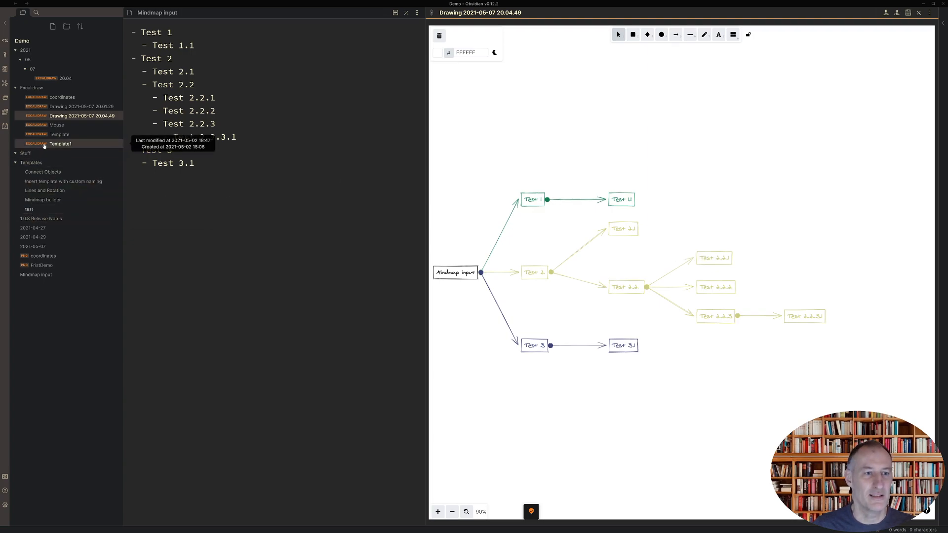
mouse_move(48, 220)
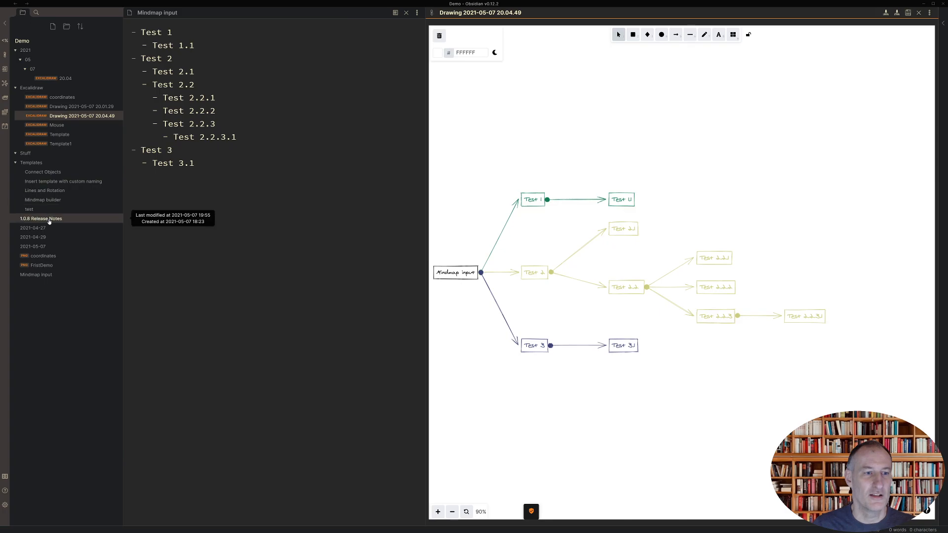
click(40, 218)
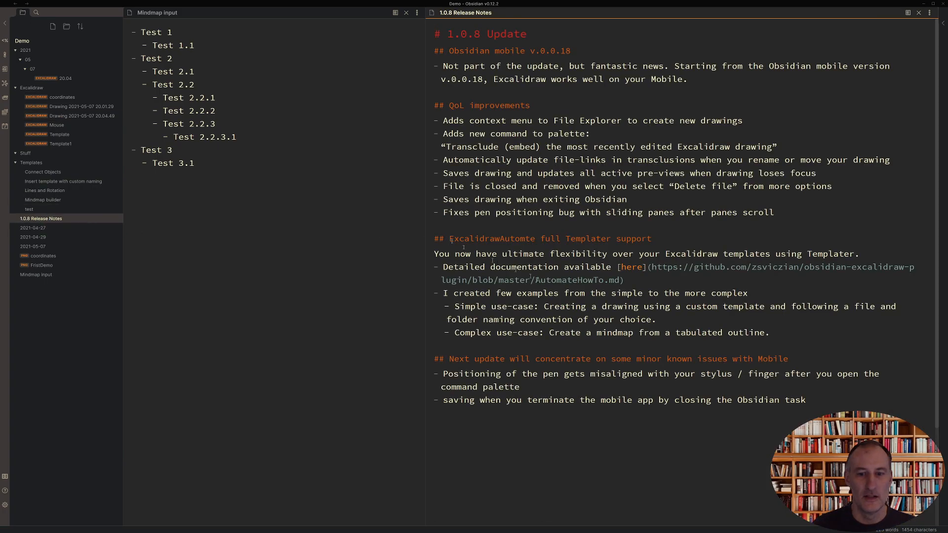